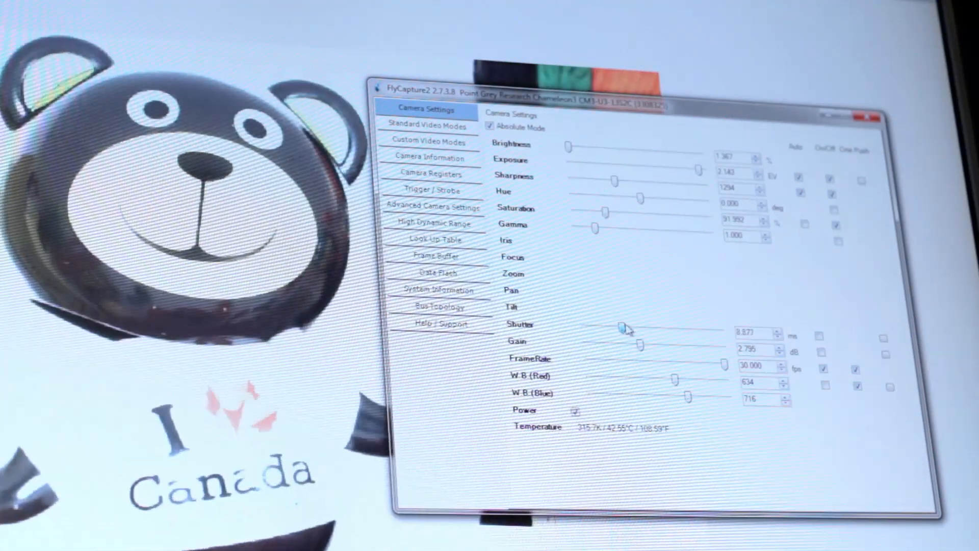
# - Lower the Shutter slider to about 2.335 ms to darken the overexposed bear image
pyautogui.moveTo(623, 329); pyautogui.dragTo(595, 329)
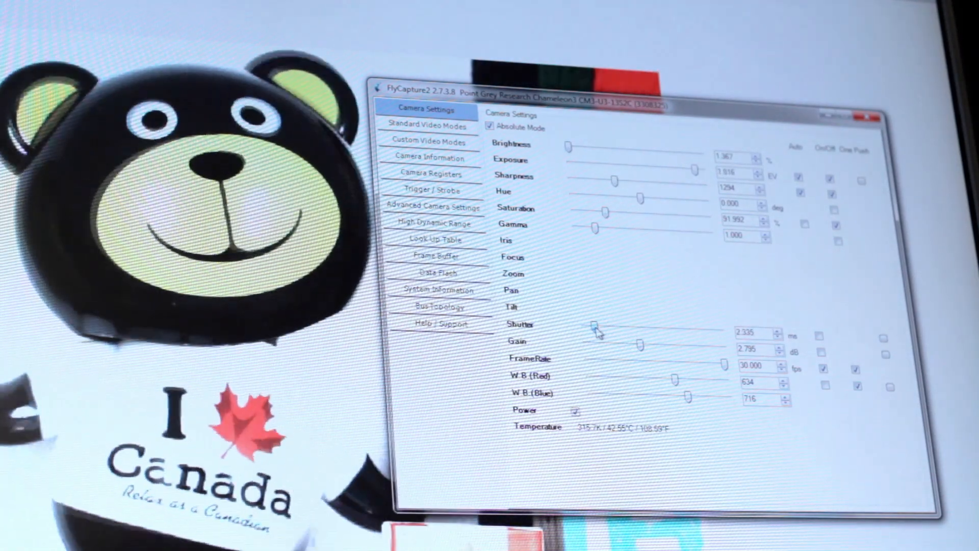